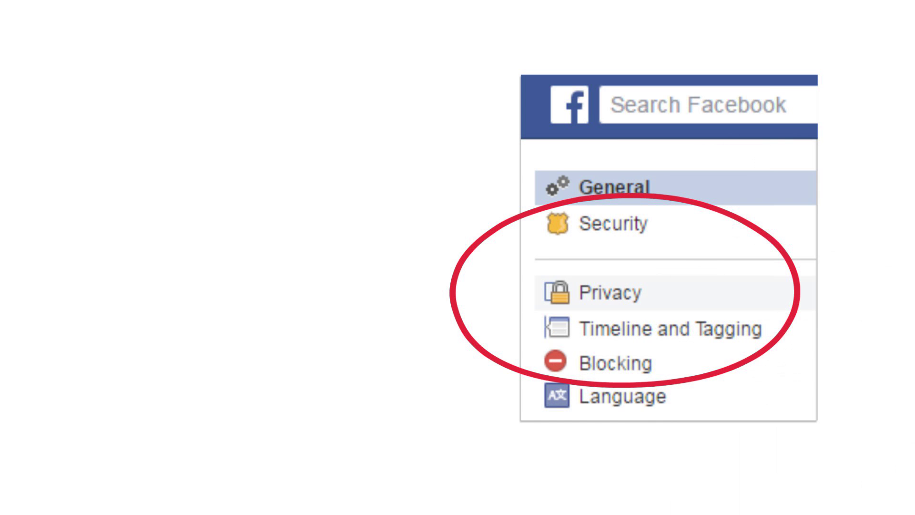
click(239, 90)
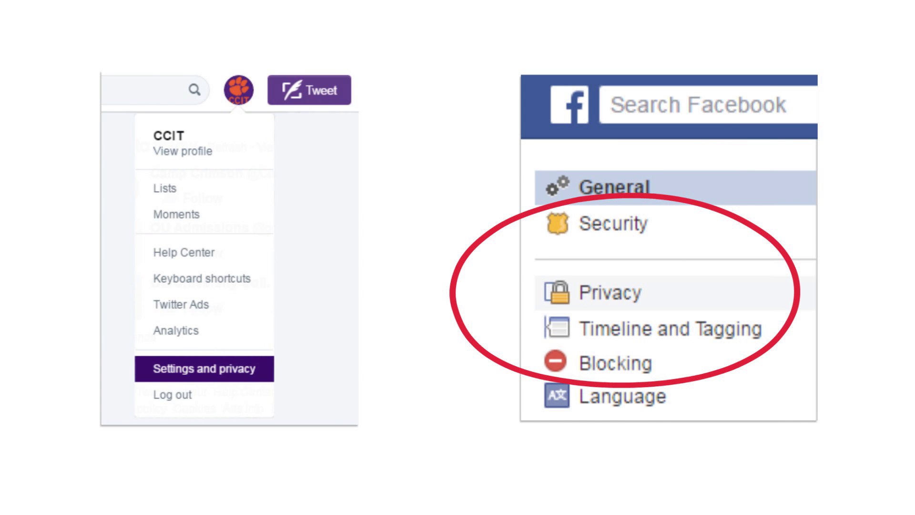